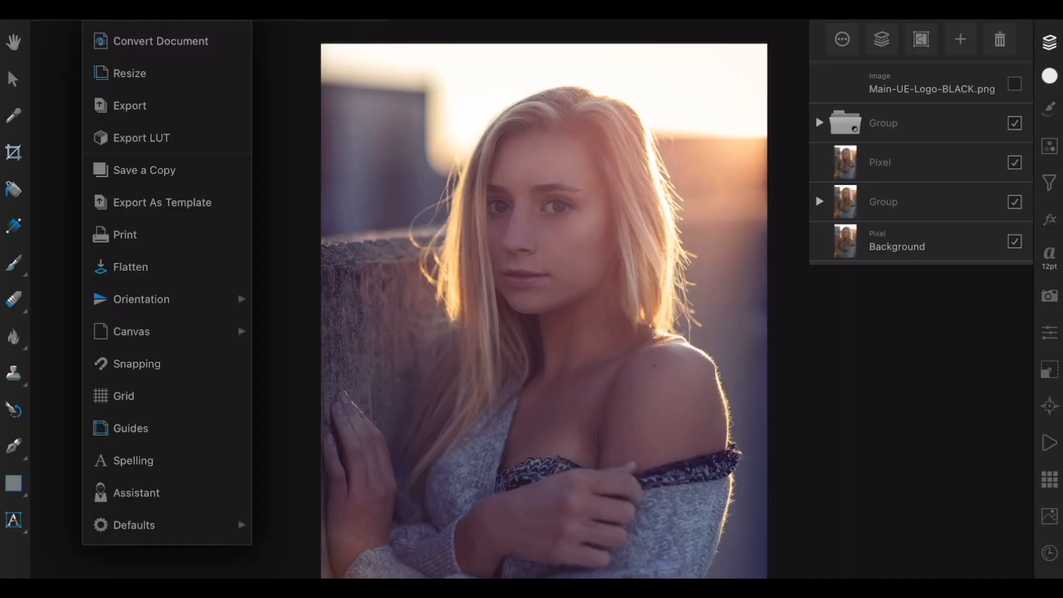
- Resize the document height to 4000 px with aspect locked, giving 2667 × 4000 px
{"action": "left_click", "coordinate": [129, 73]}
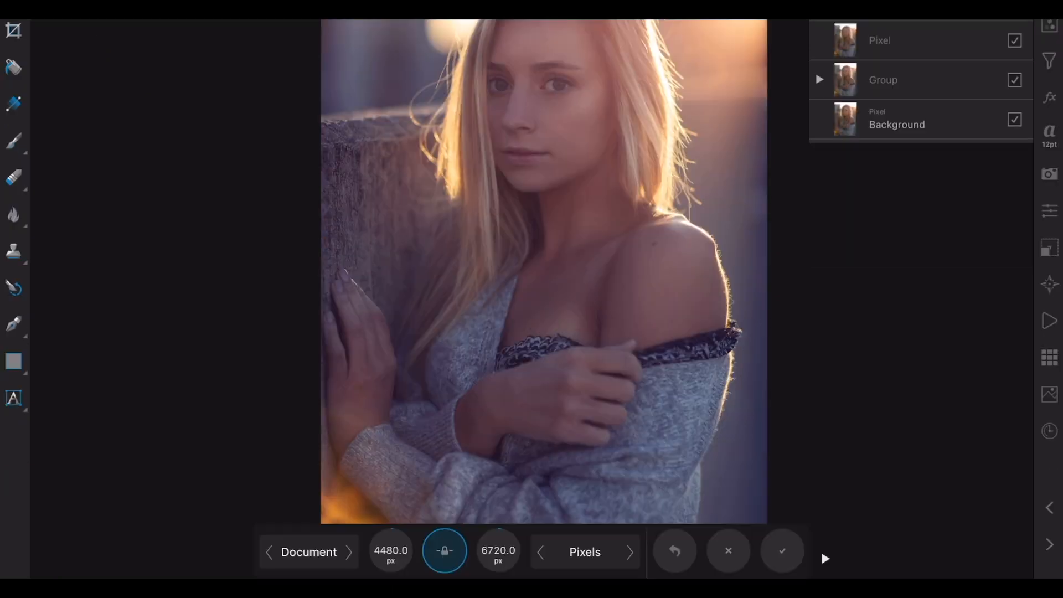
{"action": "left_click", "coordinate": [497, 550]}
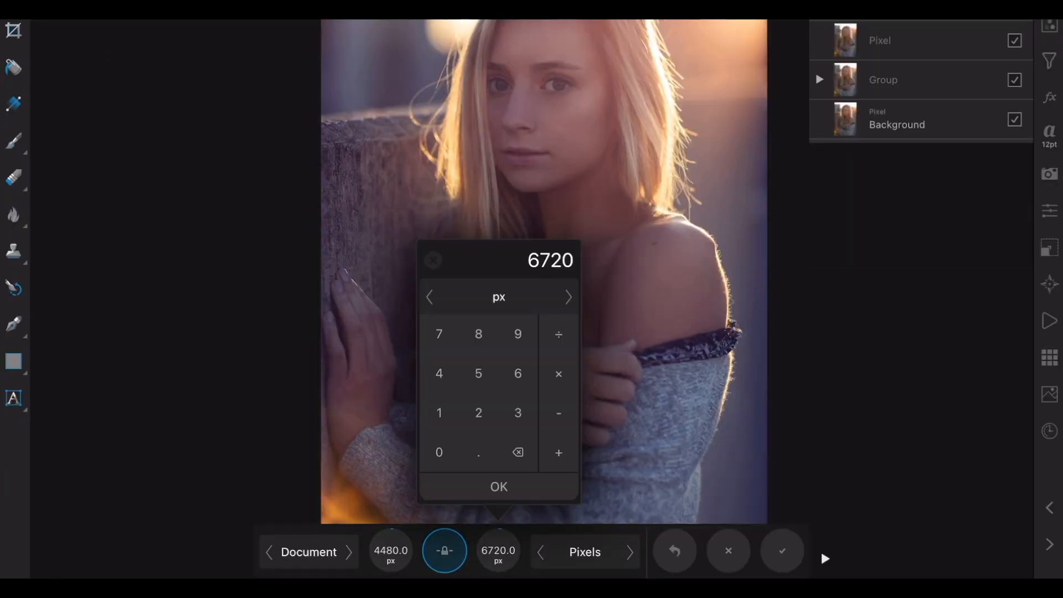
{"action": "left_click", "coordinate": [439, 374]}
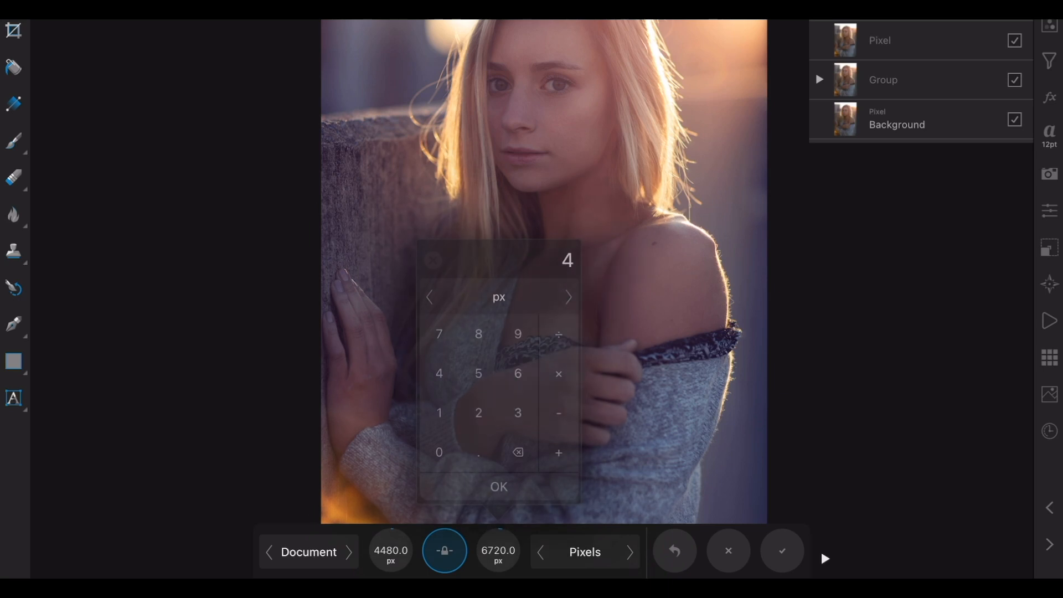
{"action": "left_click", "coordinate": [499, 487]}
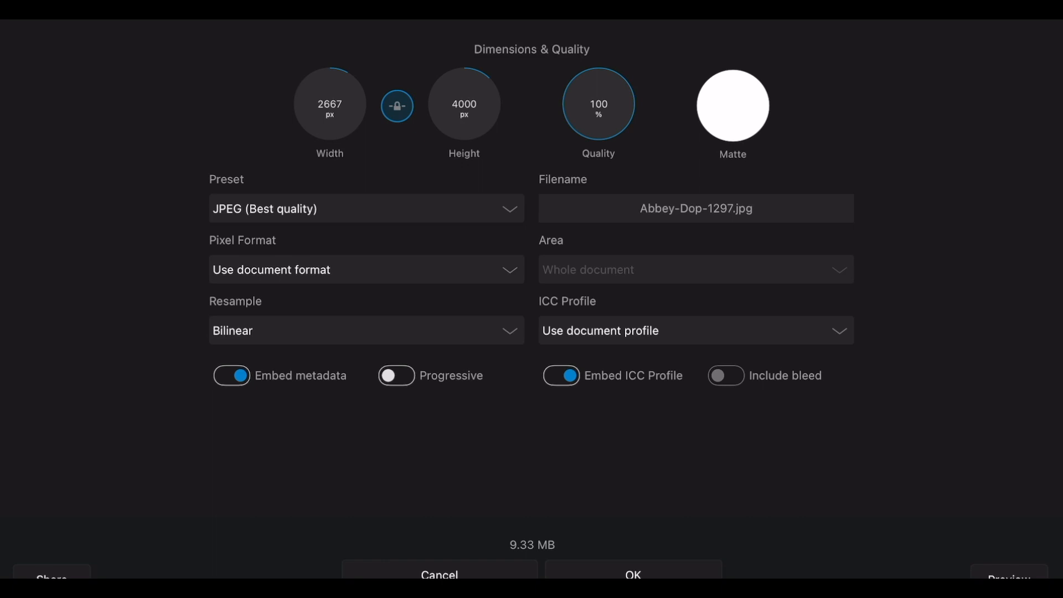
- Set the JPEG export quality to 90%, cutting the estimated size to 1.66 MB
{"action": "left_click", "coordinate": [599, 103]}
{"action": "type", "text": "90"}
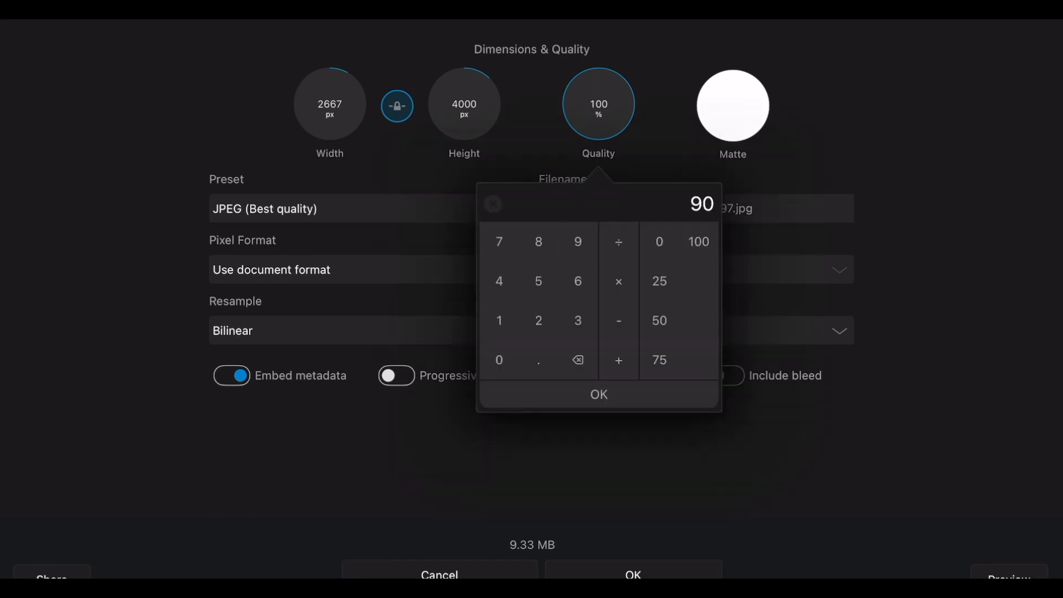
{"action": "left_click", "coordinate": [599, 397]}
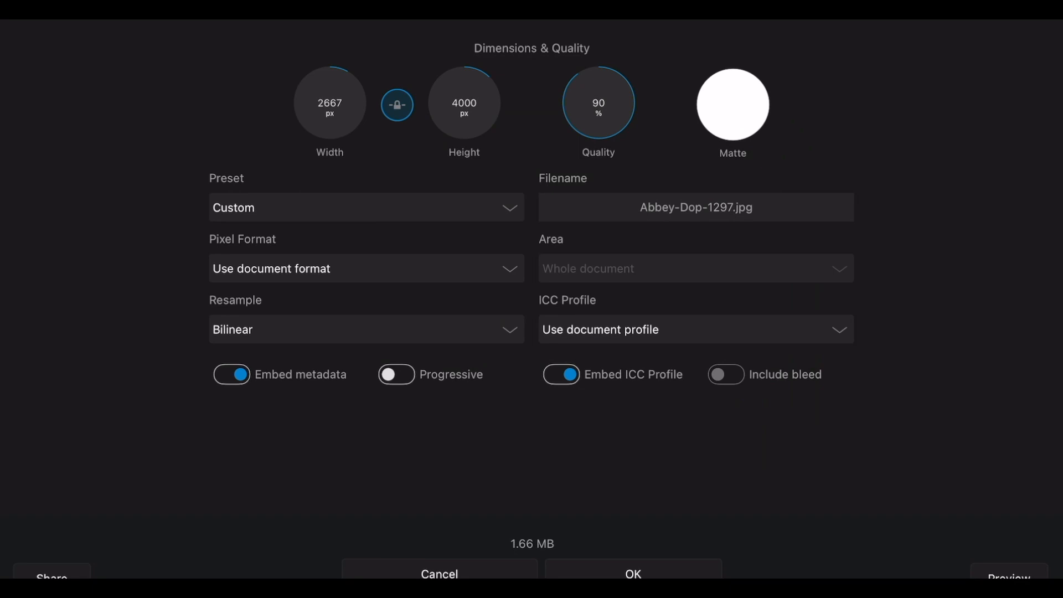